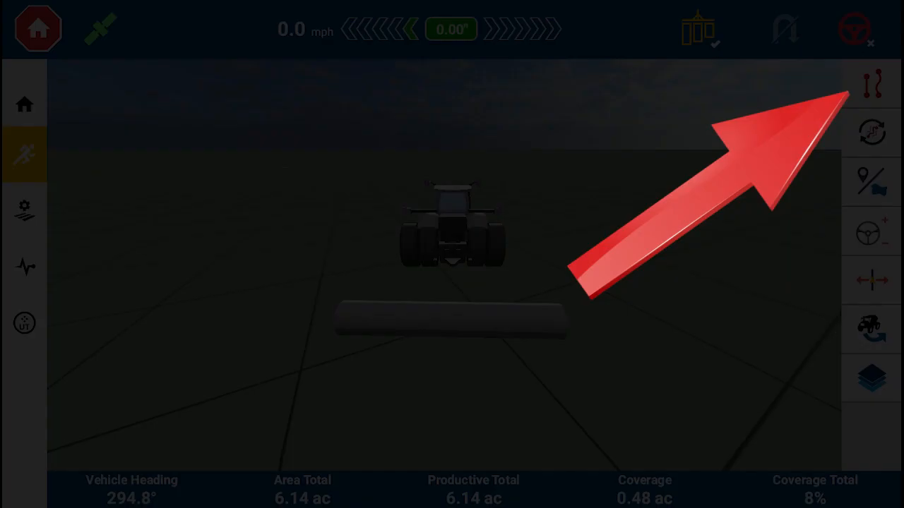
Step: Confirm FreeForm Guidance is switched on in the Guidance Editor settings
left_click(871, 85)
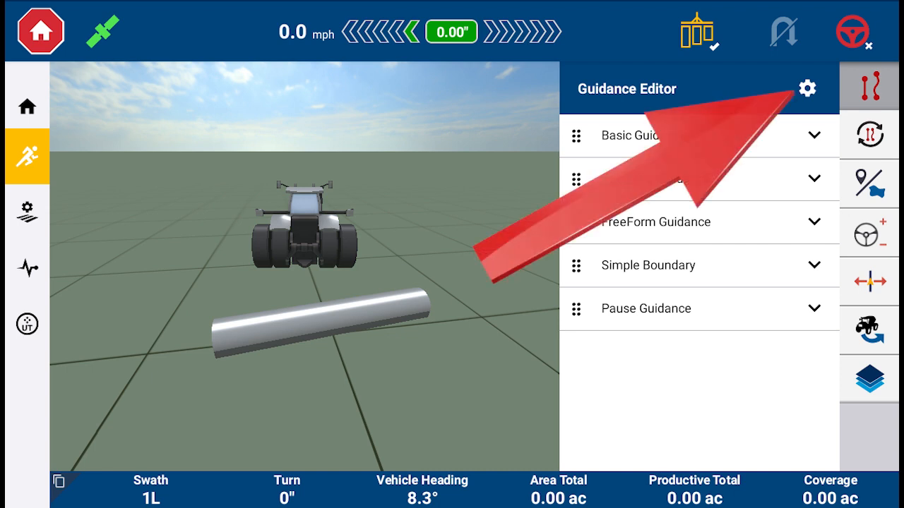
left_click(807, 88)
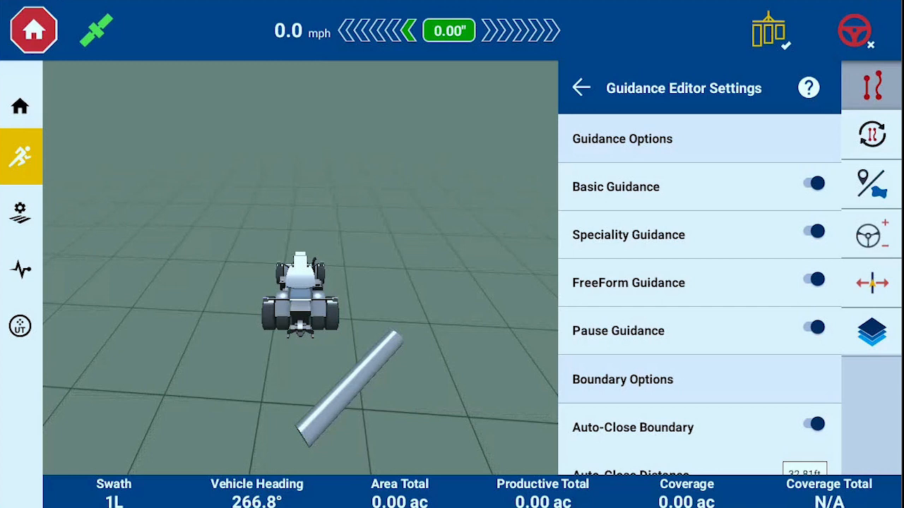
left_click(581, 87)
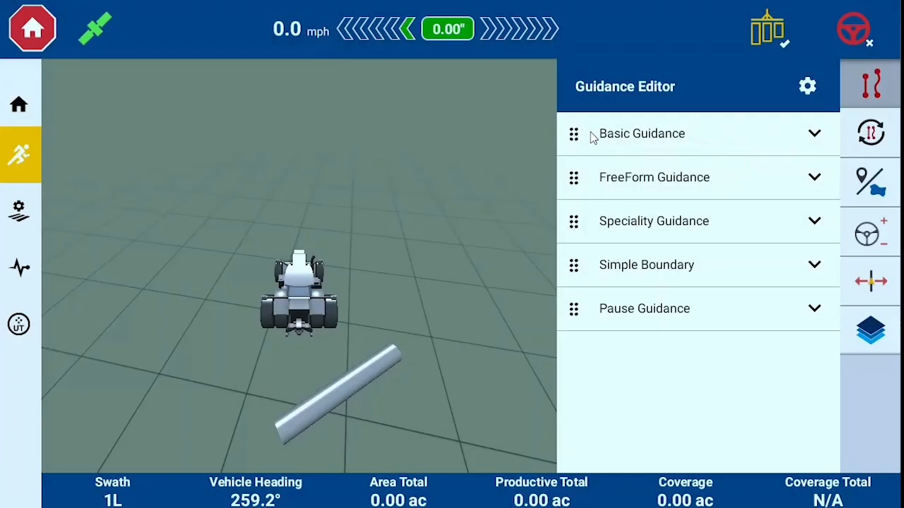
Step: Drag Basic Guidance down to a new position in the guidance types list
left_click(641, 133)
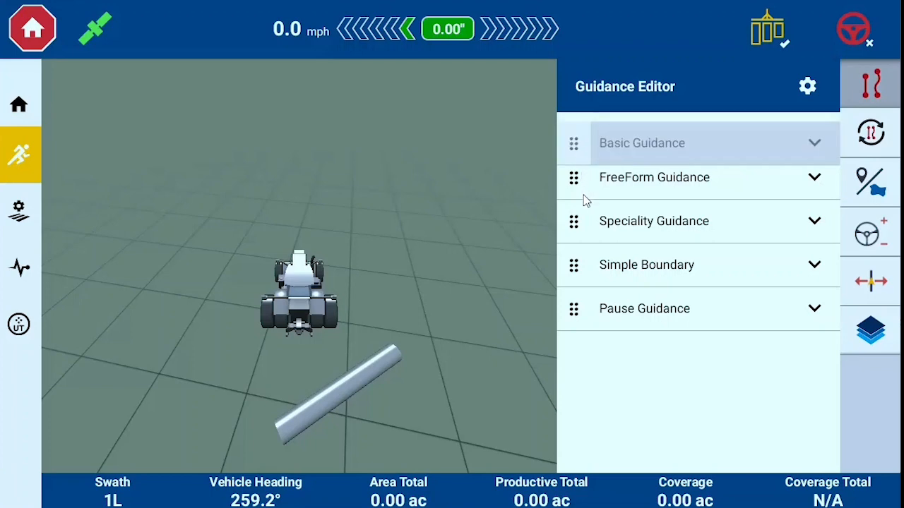
left_click_drag(573, 142, 573, 288)
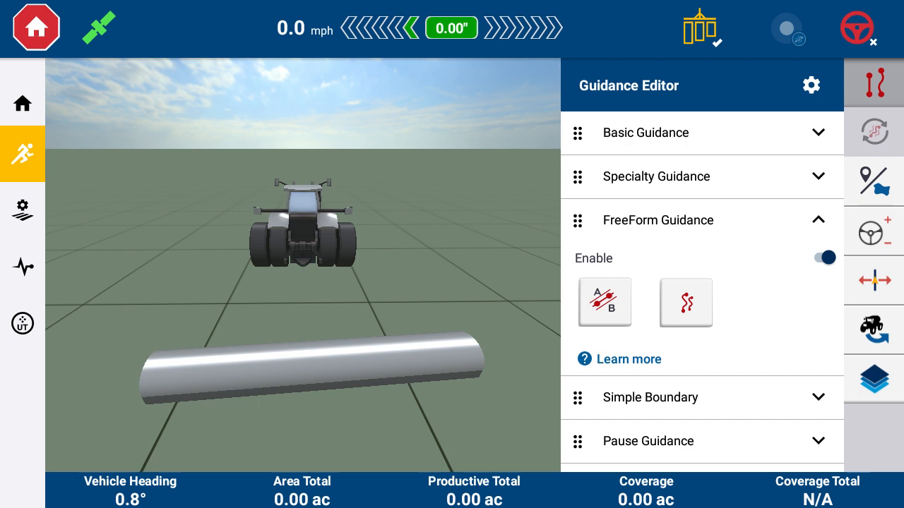
Step: Expand the FreeForm Guidance row showing its Enable toggle and A-B/curve modes
left_click(605, 302)
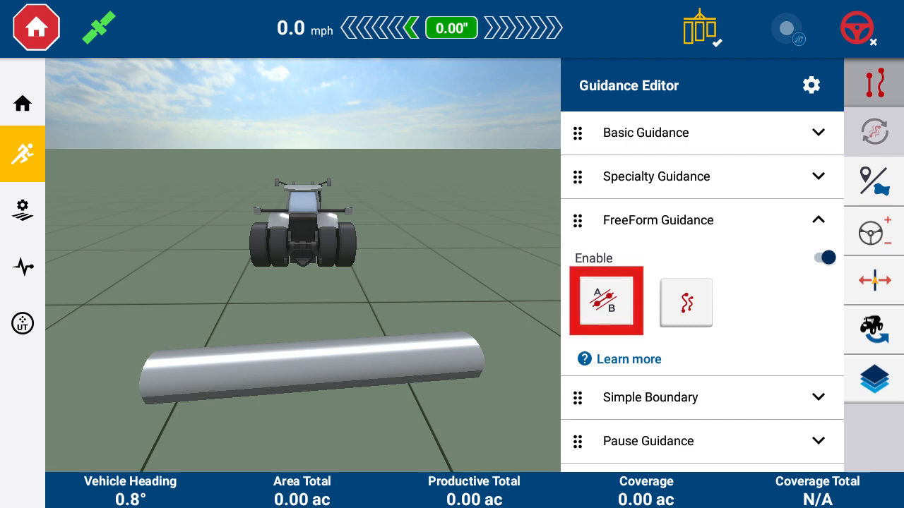
left_click(605, 302)
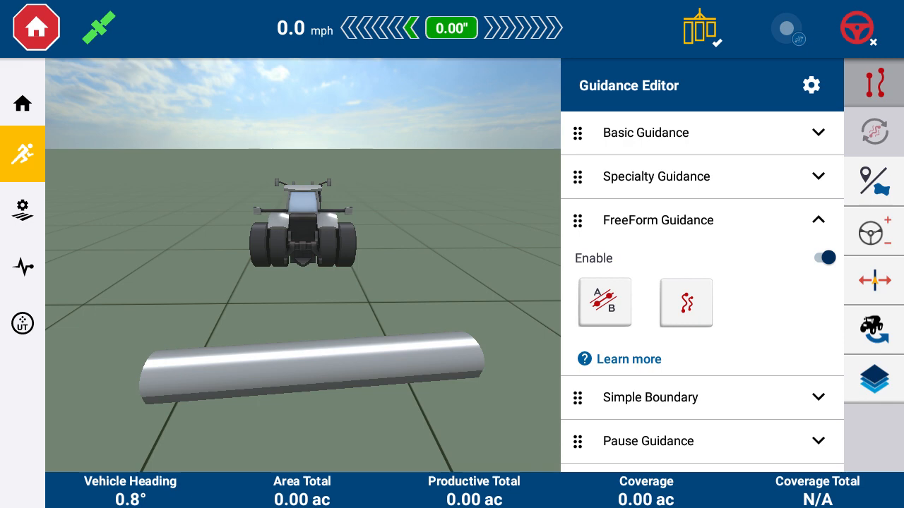
left_click(604, 302)
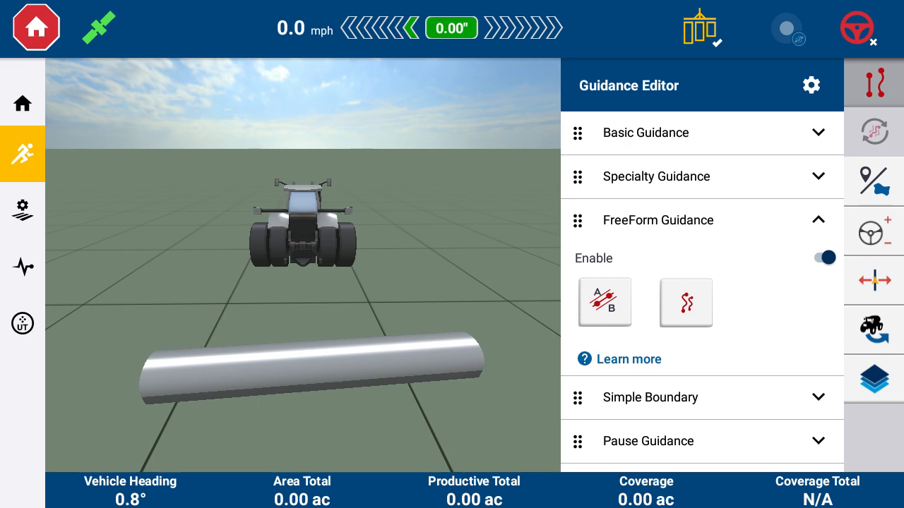
Step: Switch FreeForm to curve guidance and choose Manual as the recording mode
left_click(686, 302)
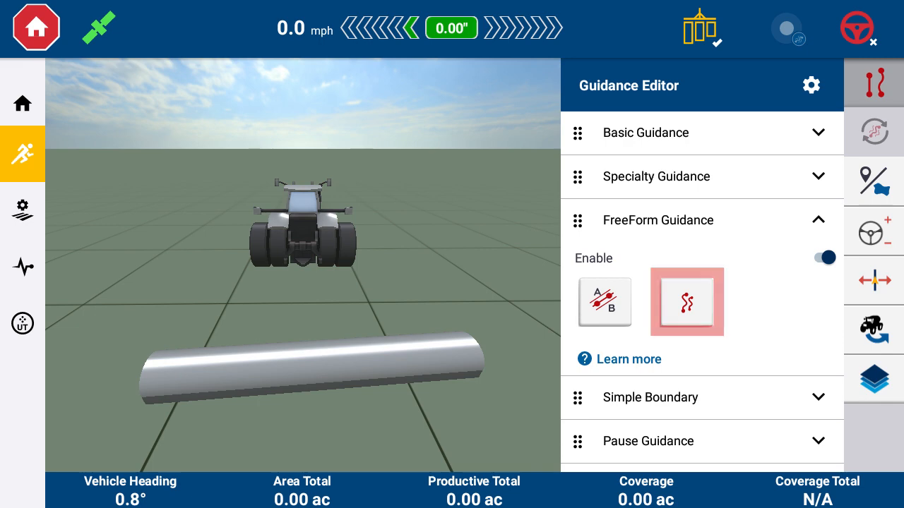
left_click(686, 302)
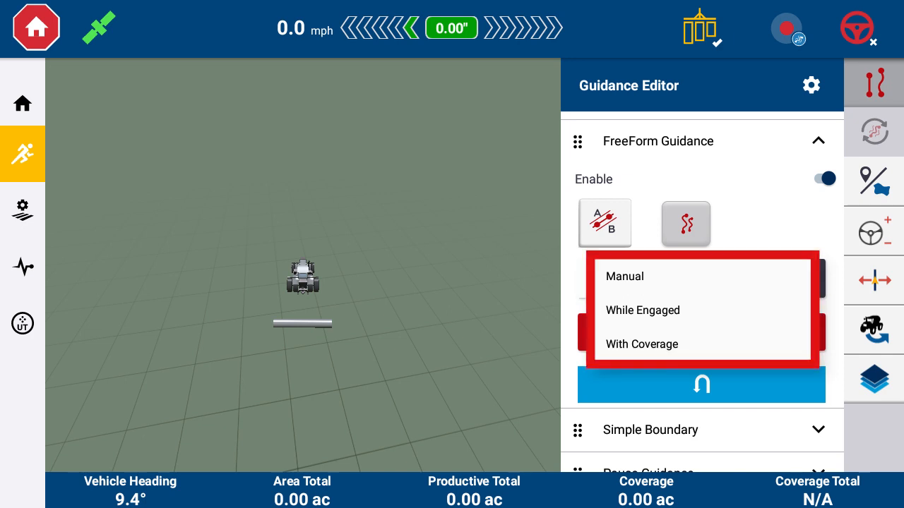
left_click(624, 275)
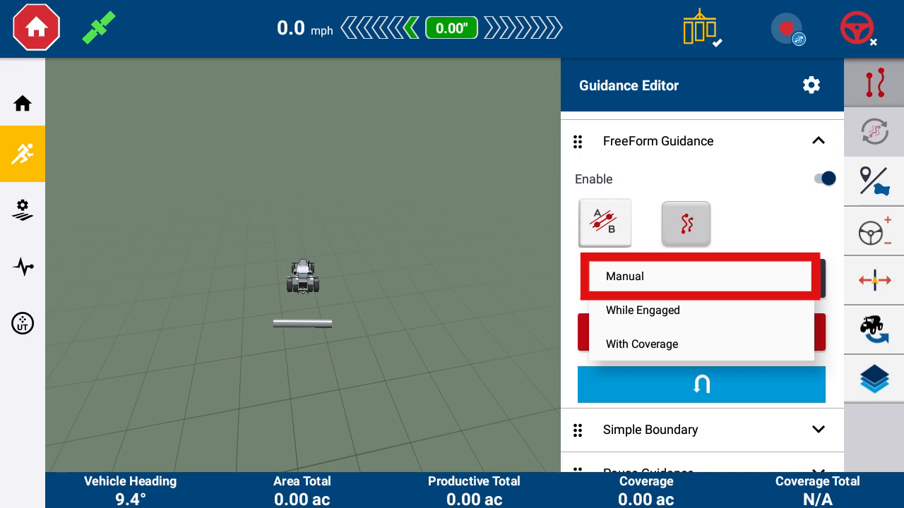
left_click(641, 345)
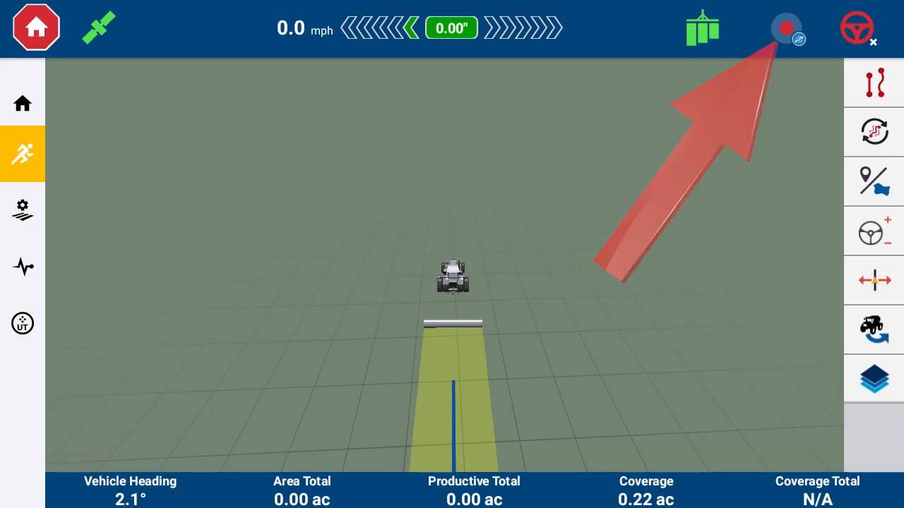
Step: Visit the Home overview screen and return to the run screen
left_click(23, 104)
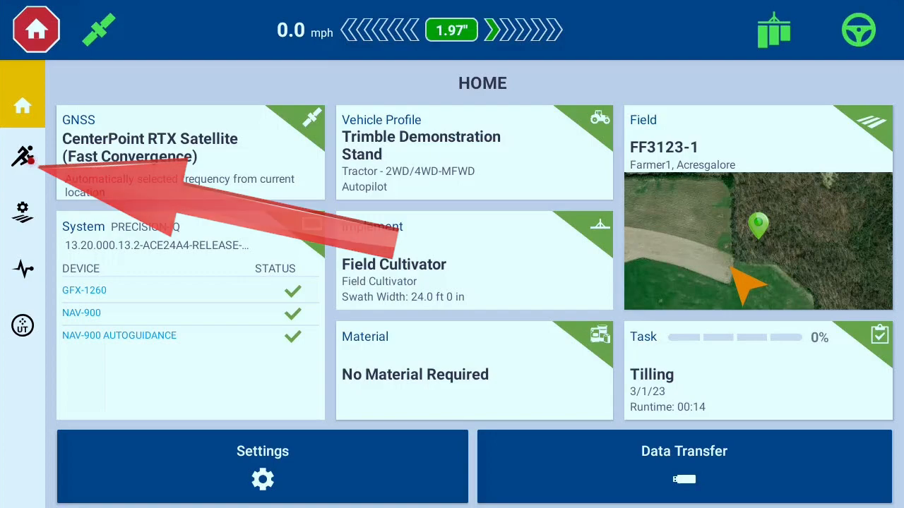
left_click(23, 154)
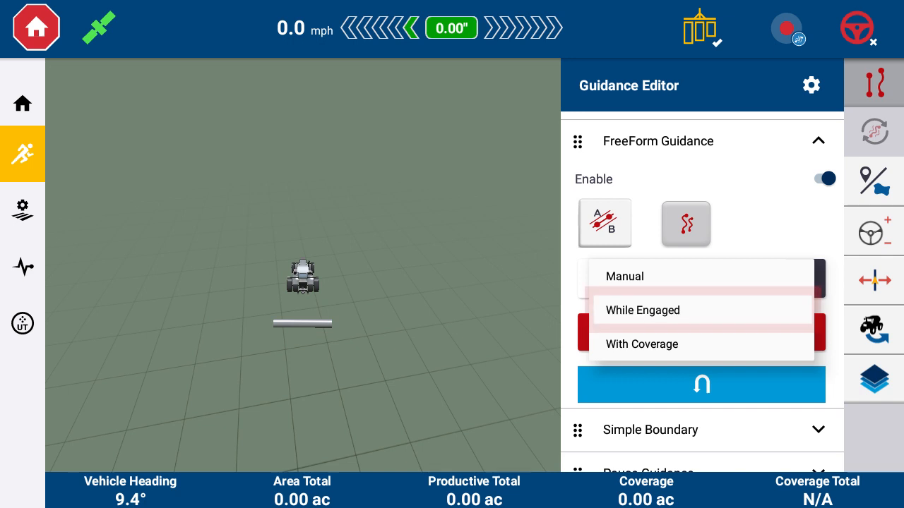
Step: Set While Engaged as the FreeForm curve recording method
left_click(643, 311)
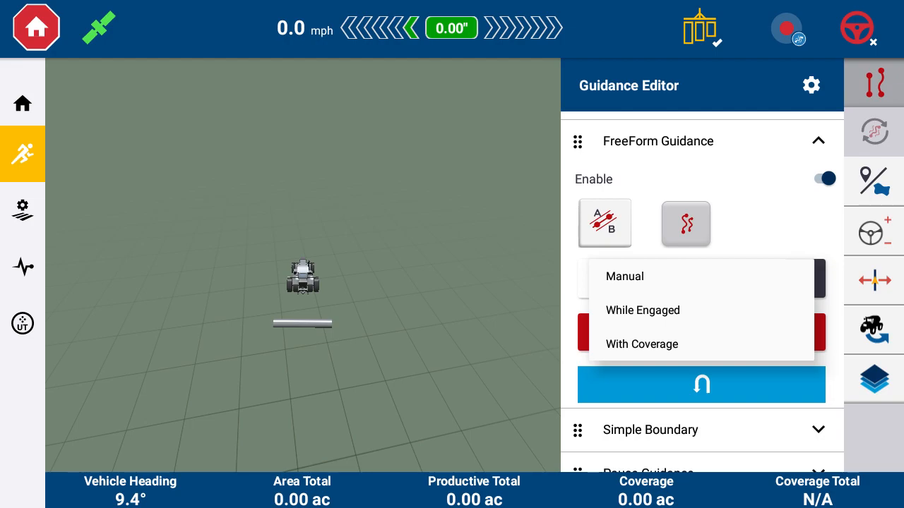
left_click(642, 311)
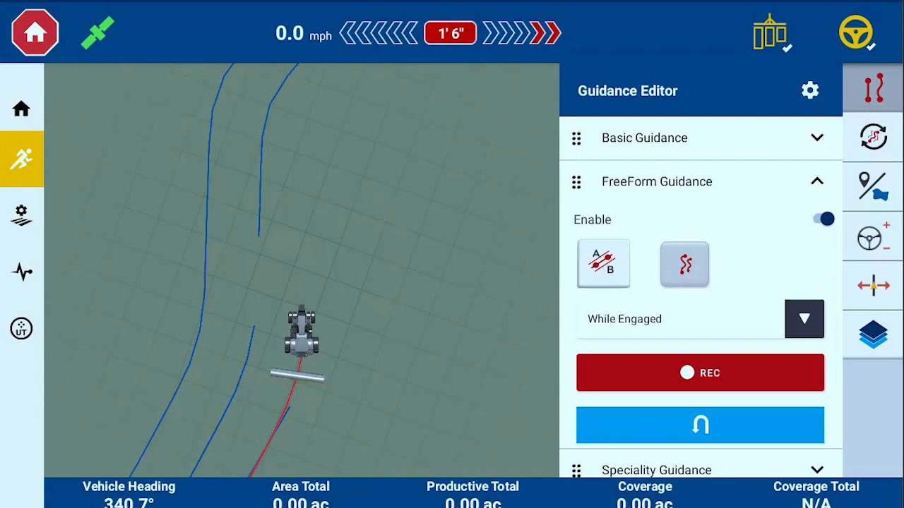
Step: Close the Guidance Editor and drive to record the FreeForm line with coverage logged
left_click(804, 319)
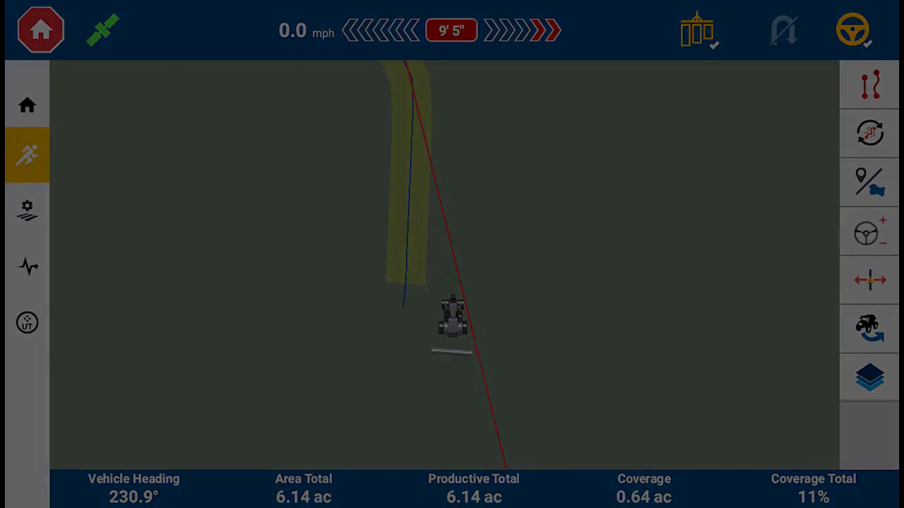
left_click(853, 29)
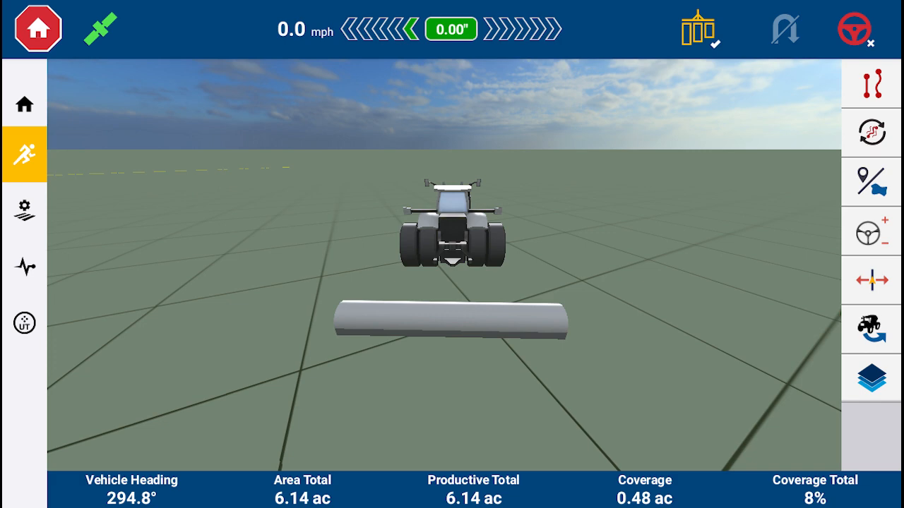